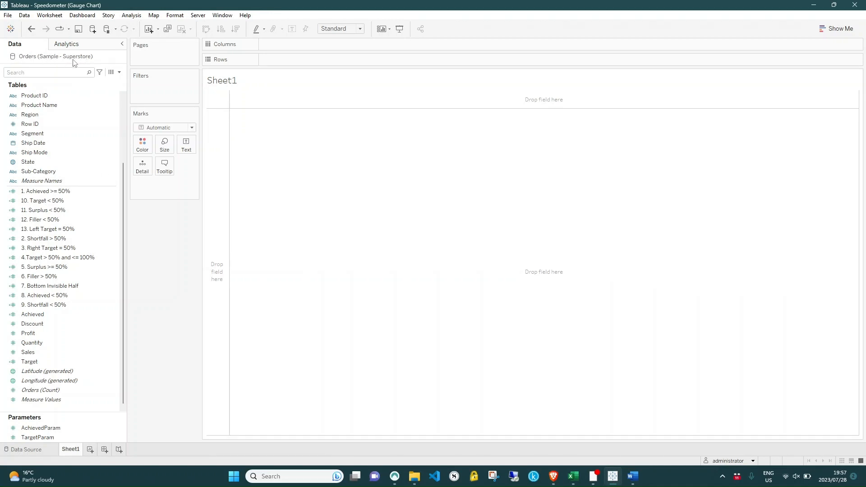
pyautogui.moveTo(78, 61)
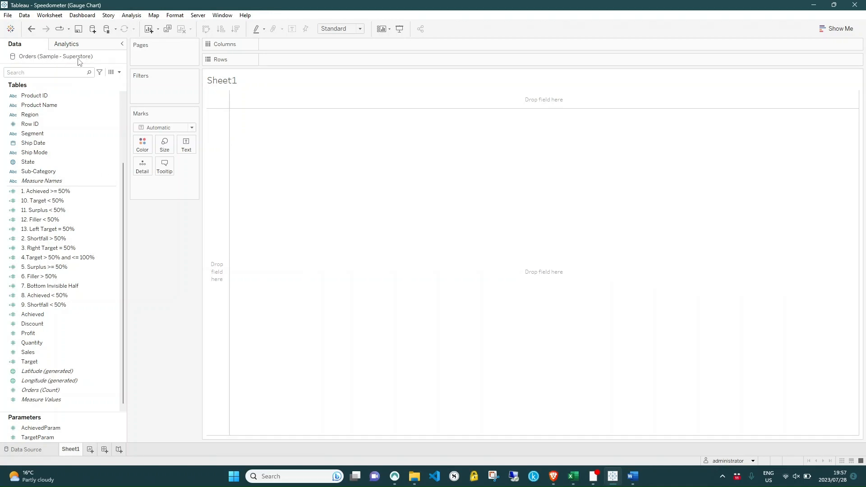
pyautogui.moveTo(171, 258)
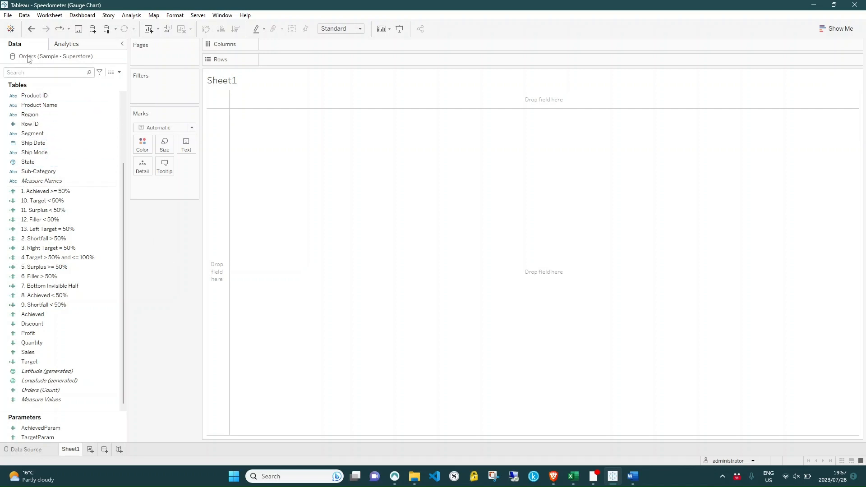
pyautogui.moveTo(83, 58)
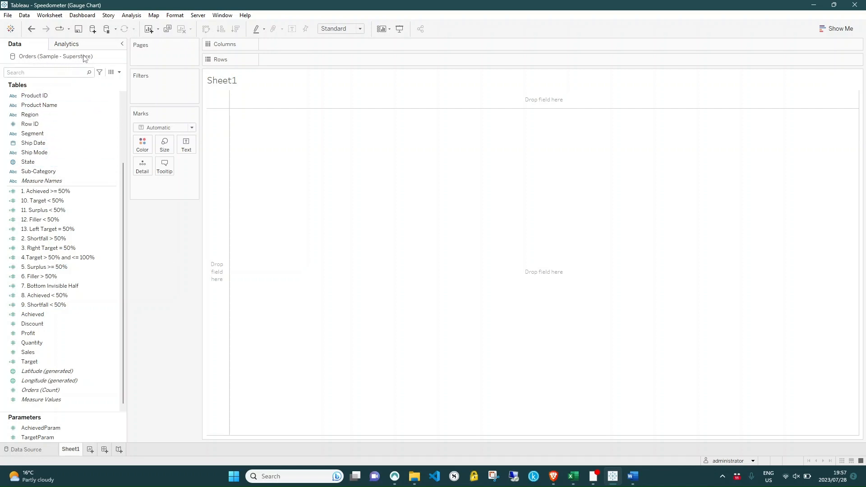
pyautogui.moveTo(80, 346)
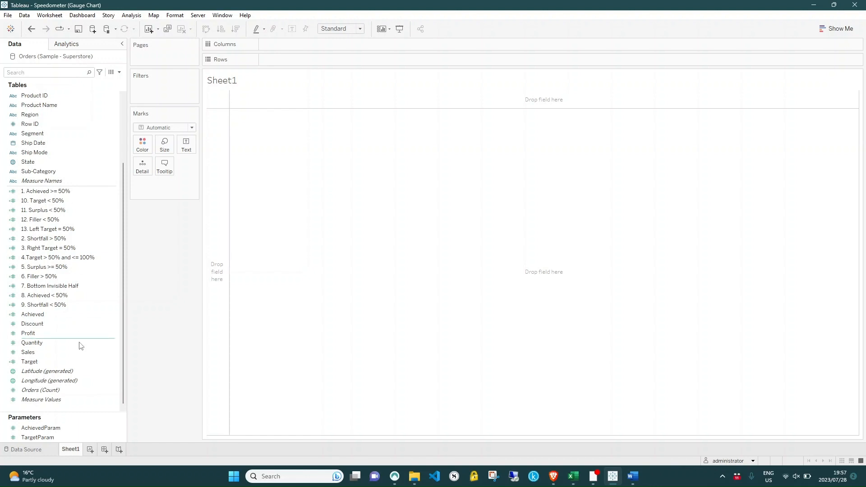
# - Show the AchievedParam (35%) and TargetParam (82%) parameter sliders on the sheet
pyautogui.rightClick(40, 428)
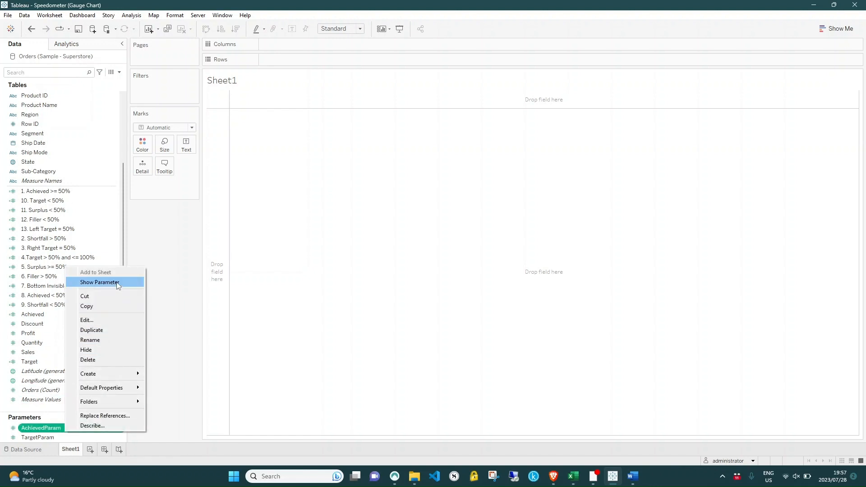
pyautogui.click(100, 283)
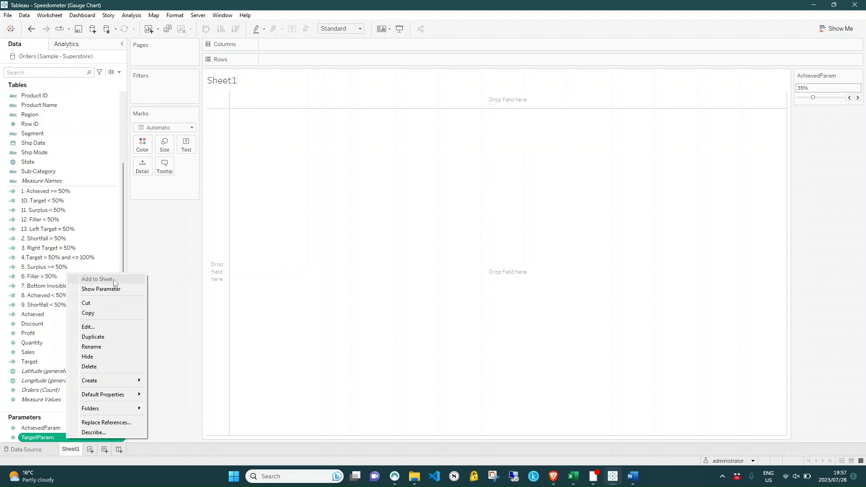
pyautogui.click(101, 289)
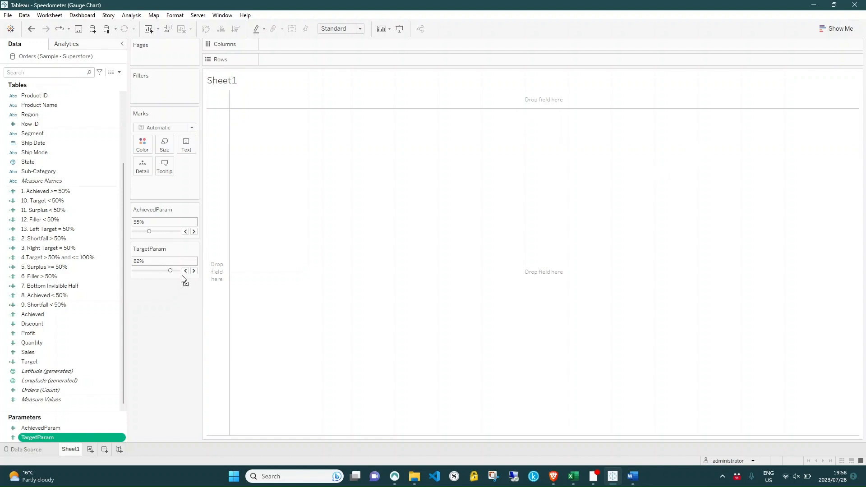
# - Put two SUM(0) measures on Rows as a dual axis coloured by Measure Names
pyautogui.click(315, 59)
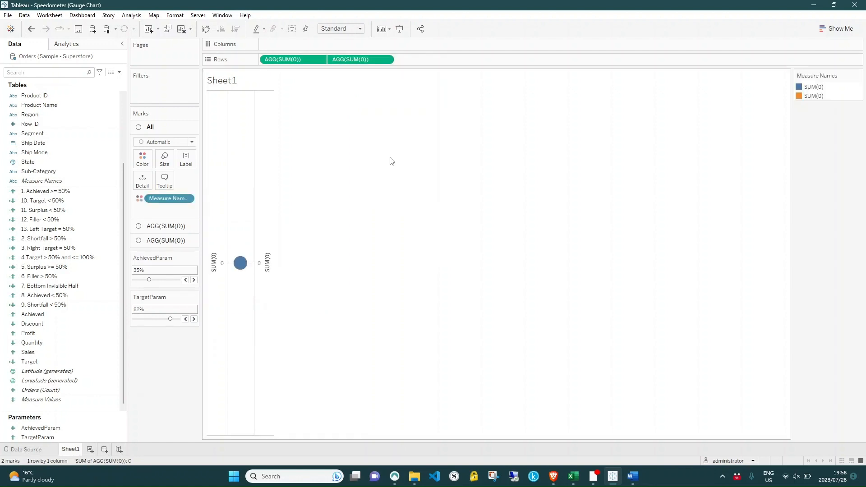
pyautogui.click(358, 28)
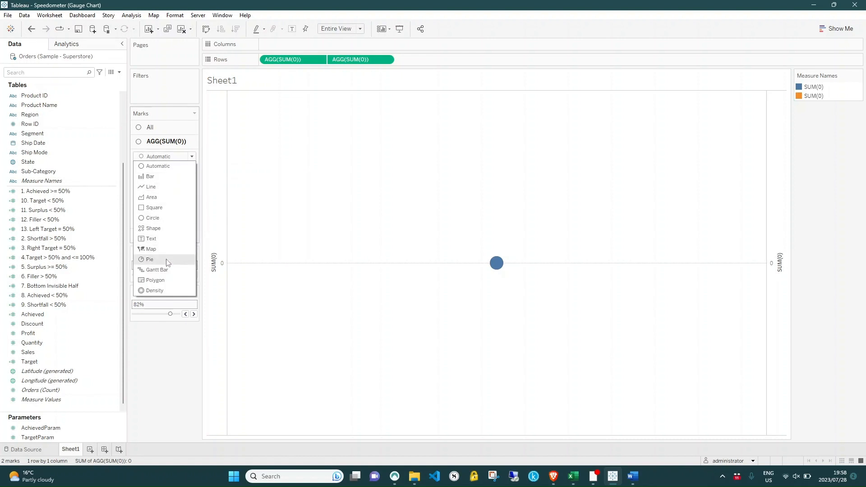
# - Make the first layer a pie of the thirteen gauge measures, aggregating Bottom Invisible Half as Minimum
pyautogui.click(150, 259)
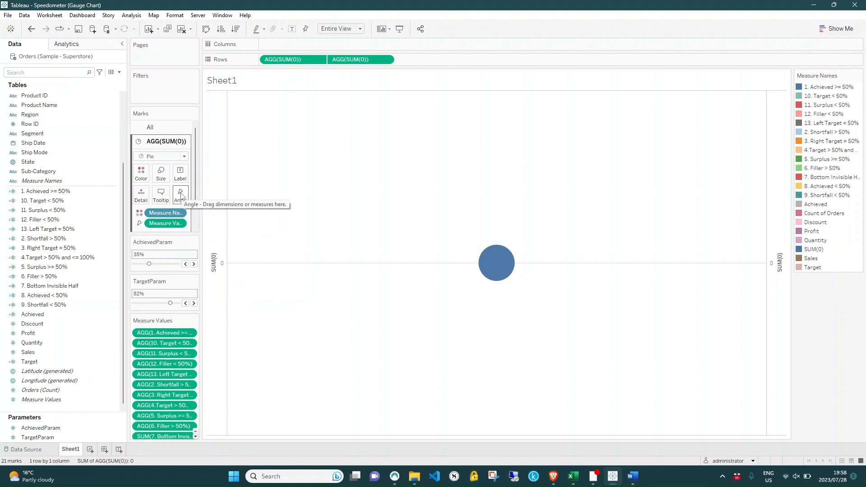
pyautogui.moveTo(163, 212)
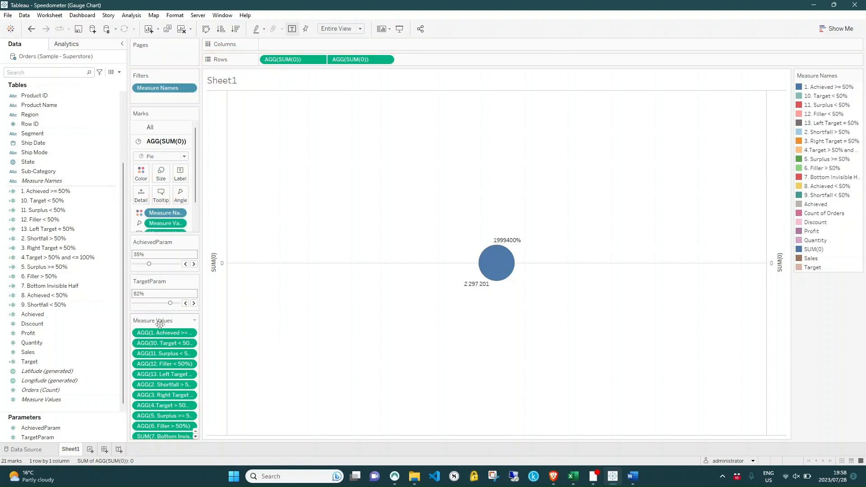
pyautogui.click(852, 76)
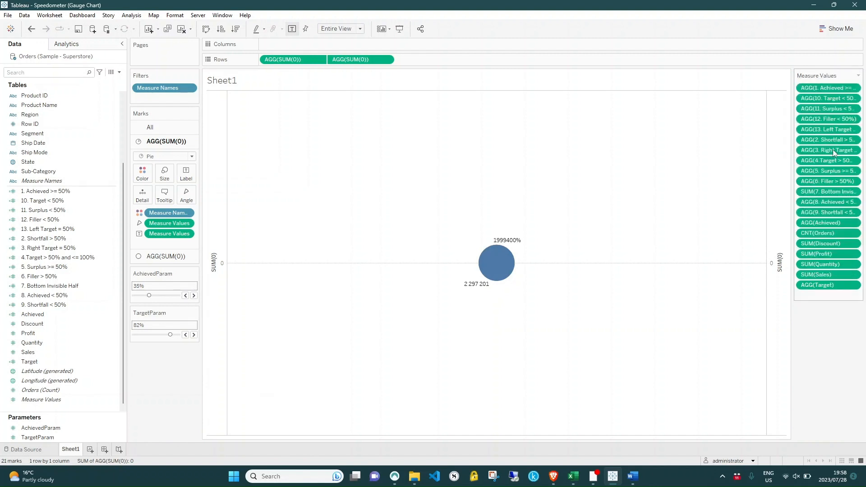
pyautogui.moveTo(828, 285)
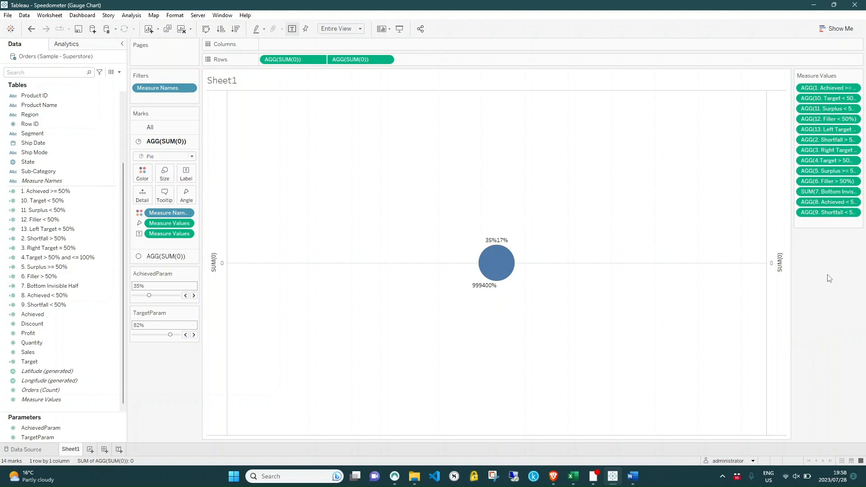
pyautogui.moveTo(826, 129)
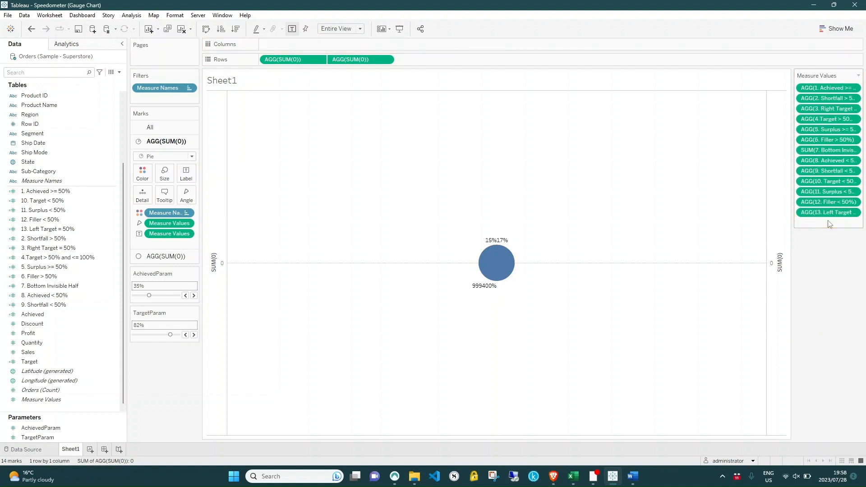
pyautogui.moveTo(827, 150)
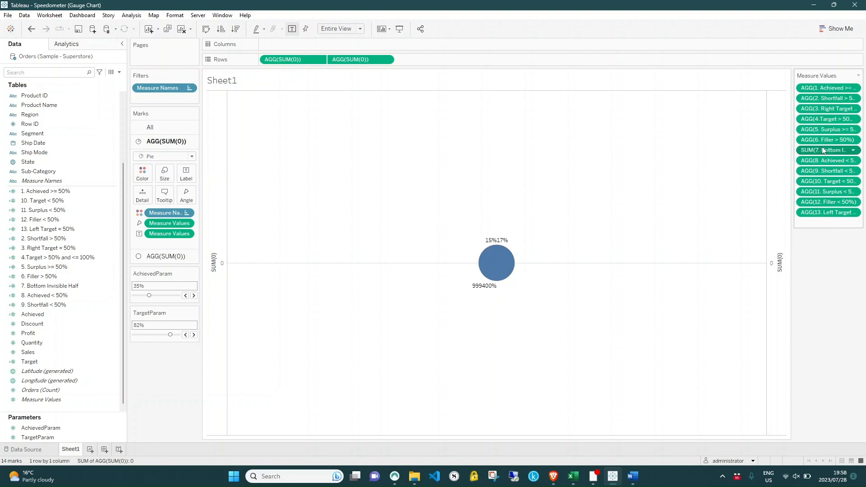
pyautogui.rightClick(826, 149)
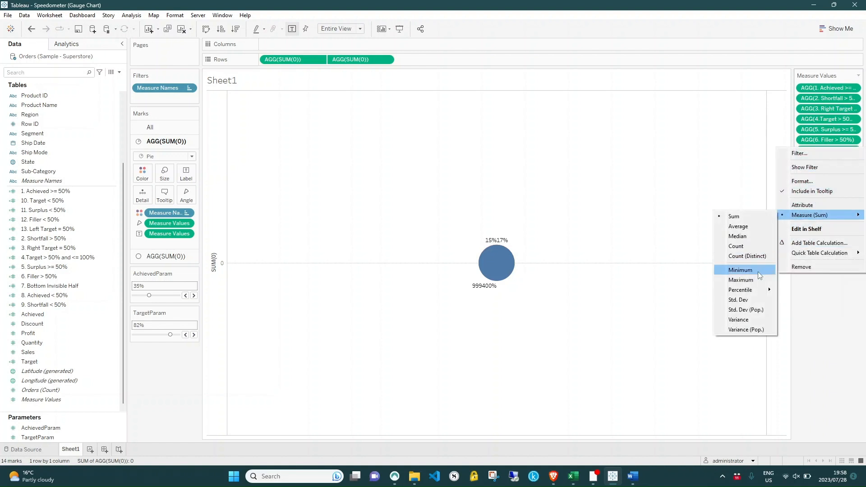
pyautogui.click(740, 270)
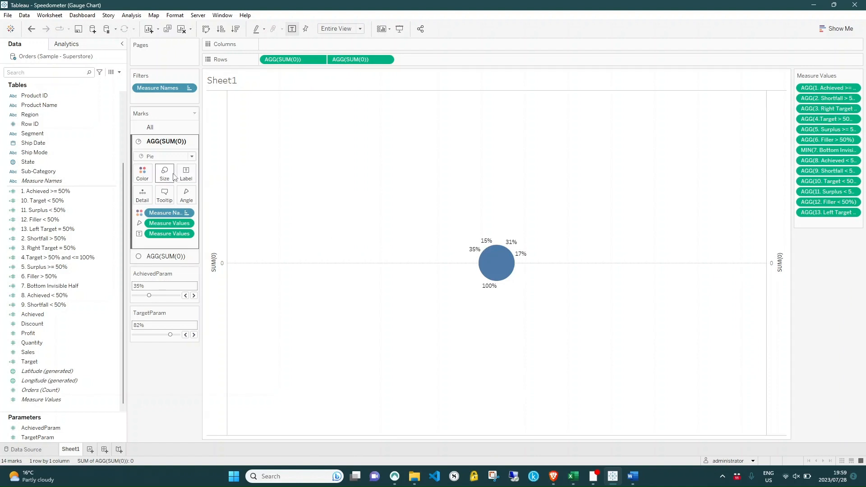
# - Colour the second layer's circle white to form the donut centre, then select the Pie card's Color
pyautogui.click(164, 172)
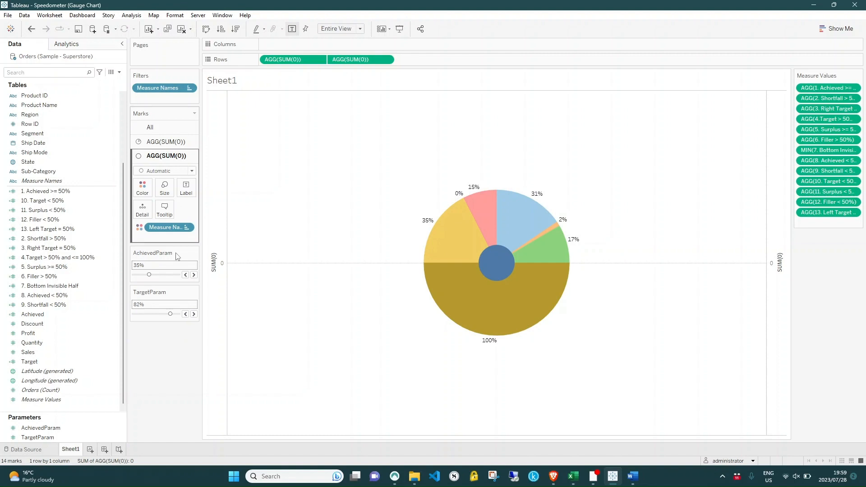
pyautogui.click(164, 185)
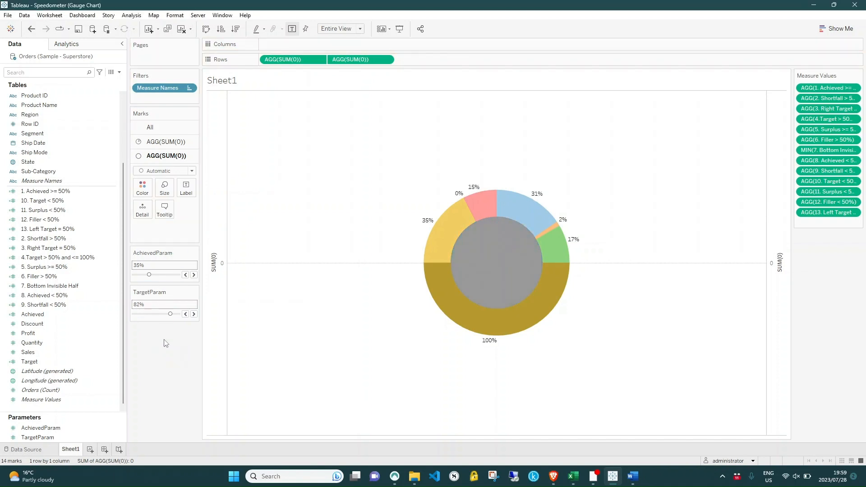
pyautogui.click(142, 187)
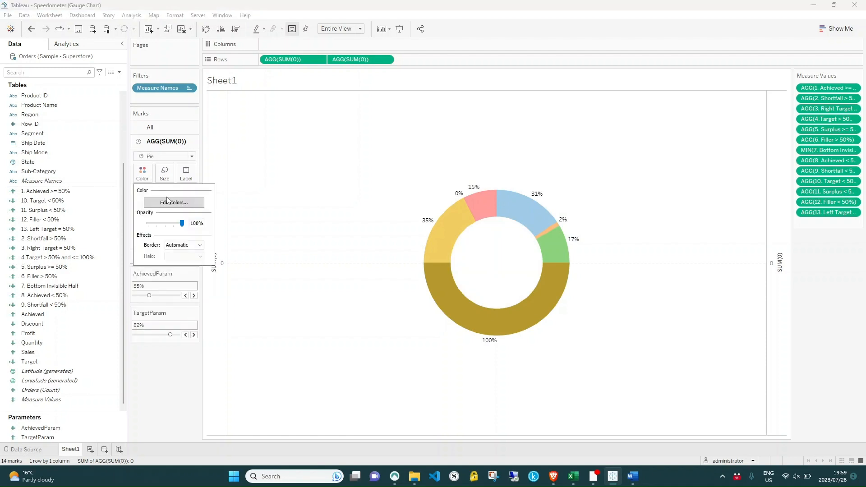
# - Assign cyan to Achieved/Surplus, grey to Shortfall/Filler, black to Target and white to the bottom half
pyautogui.click(173, 203)
pyautogui.write('#0')
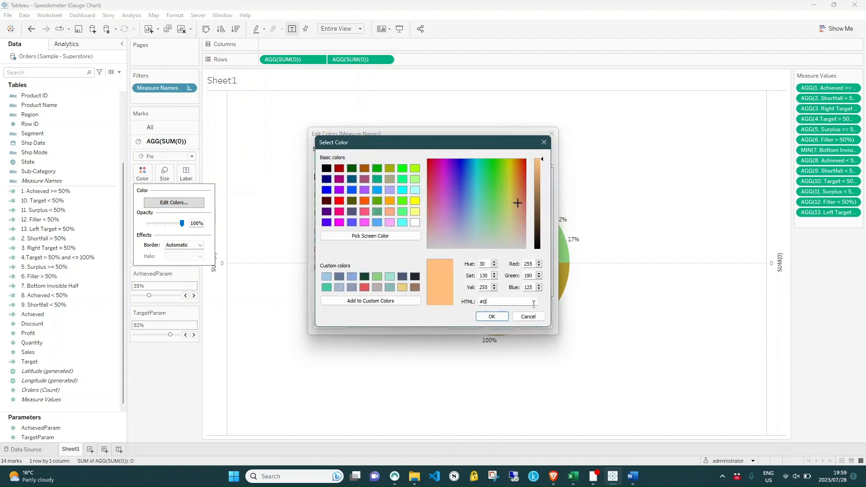
pyautogui.click(527, 317)
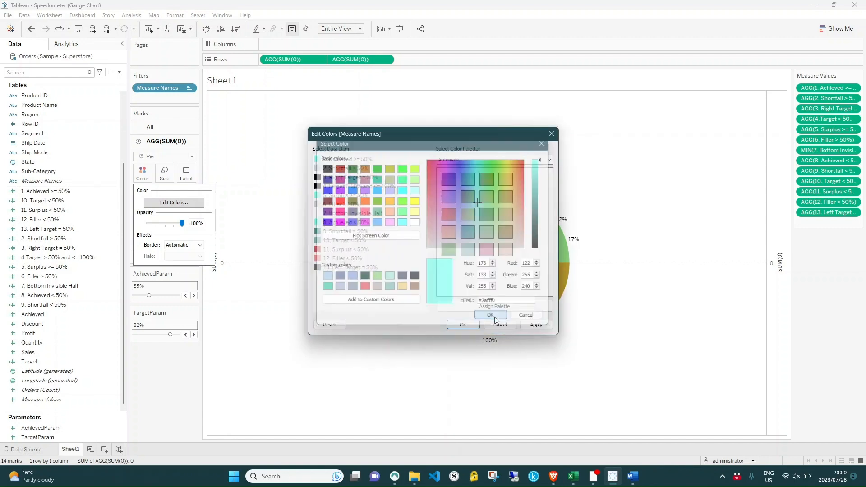
pyautogui.click(489, 315)
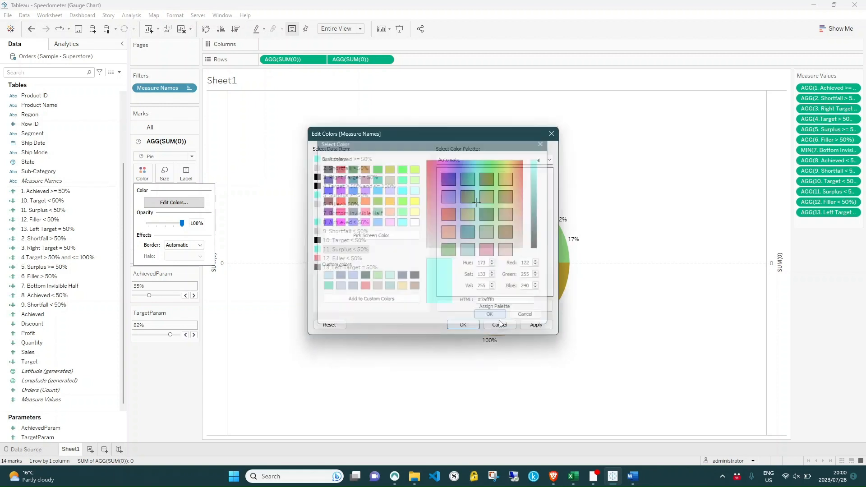
pyautogui.click(523, 314)
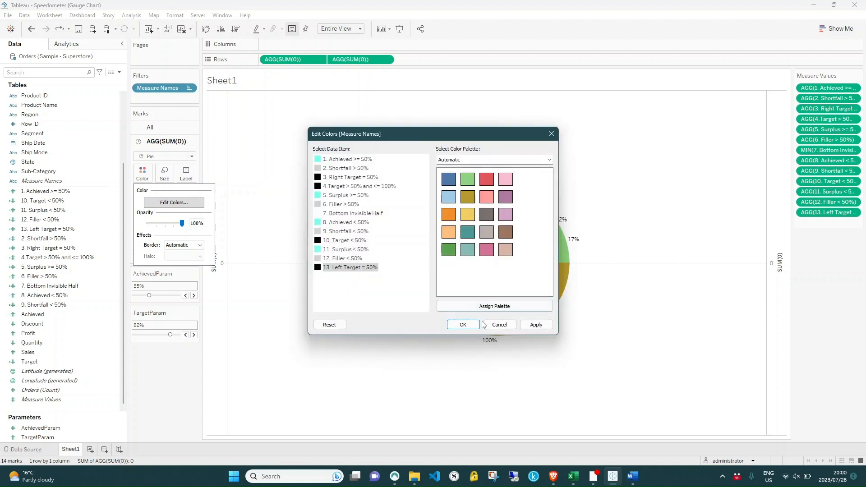
pyautogui.click(462, 324)
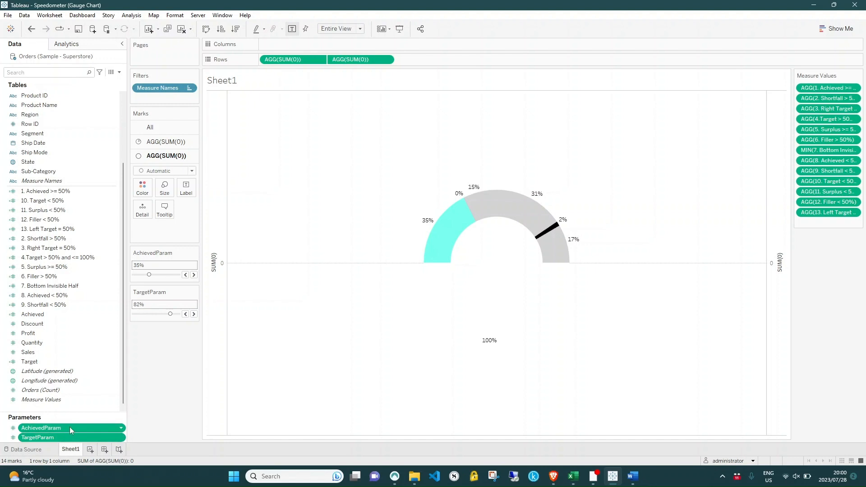
# - Label the centre '35% achieved of total 82%' with a bold, larger percentage, aligned top
pyautogui.click(186, 187)
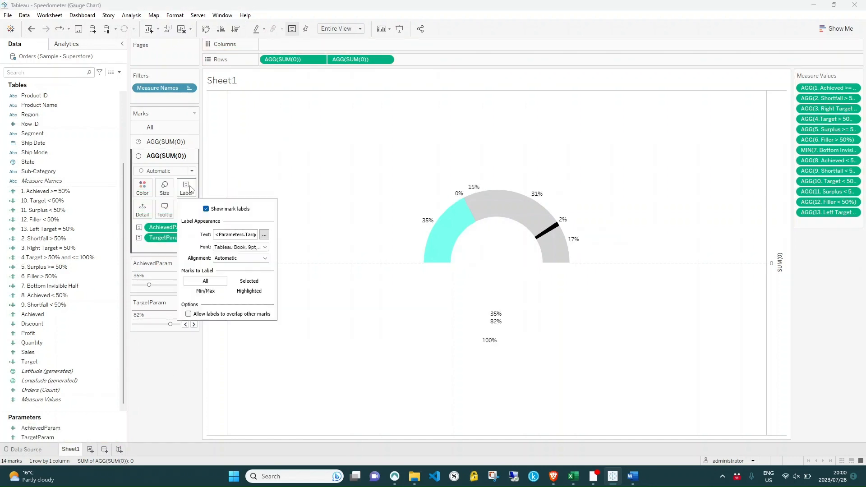
pyautogui.click(264, 234)
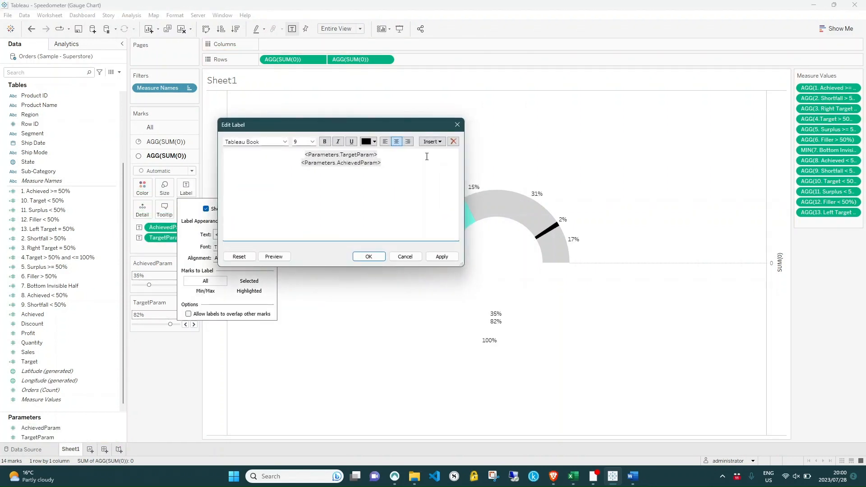
pyautogui.write('achieved of total')
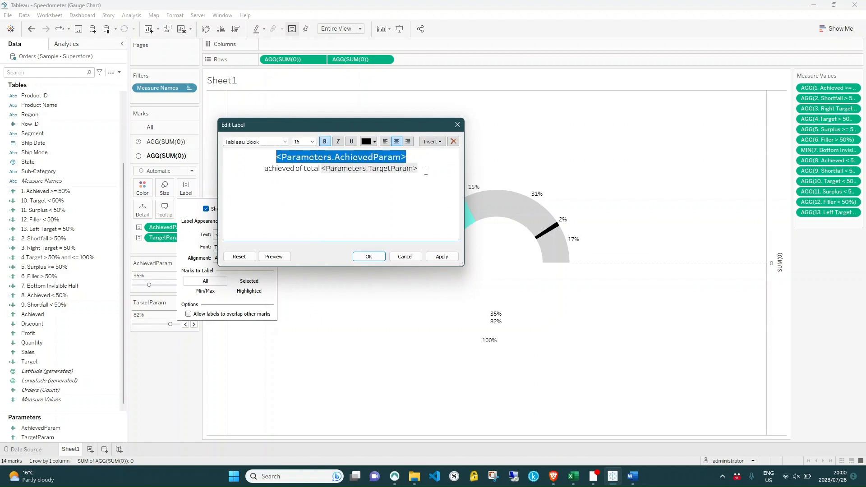
pyautogui.click(312, 141)
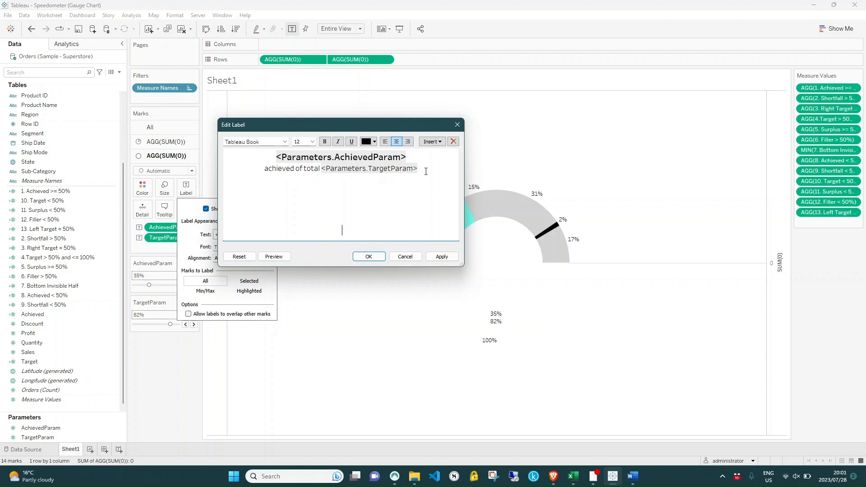
pyautogui.click(368, 256)
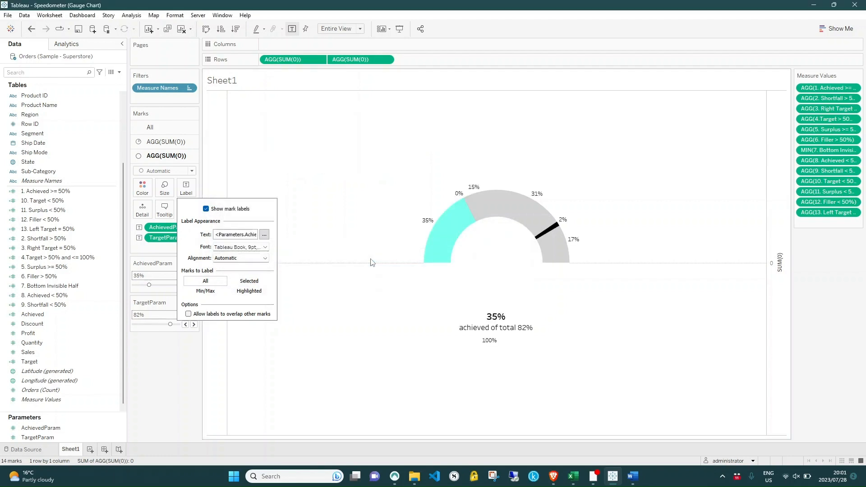
pyautogui.click(265, 258)
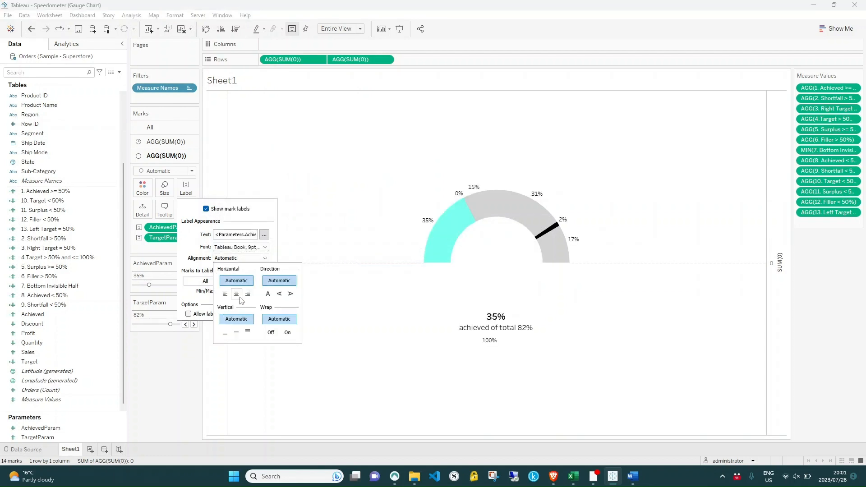
pyautogui.click(235, 319)
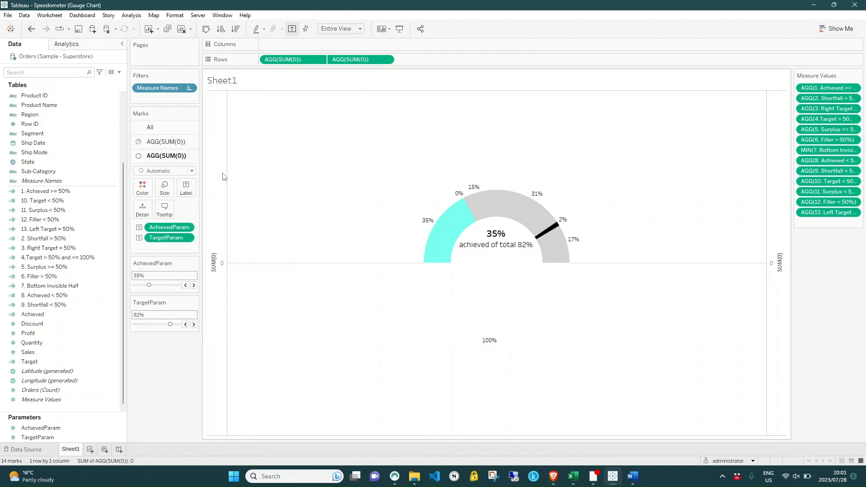
# - Set the zero lines and axis lines to None in Format Lines, then close the Format pane
pyautogui.rightClick(239, 253)
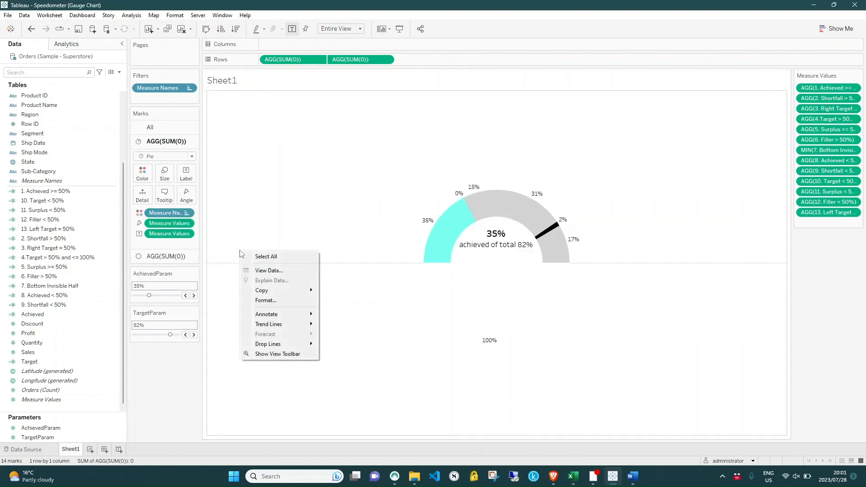
pyautogui.click(265, 300)
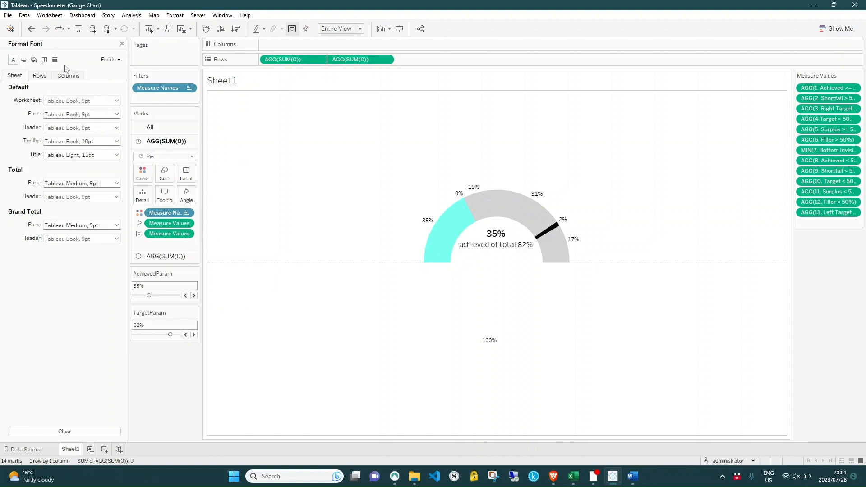
pyautogui.click(54, 60)
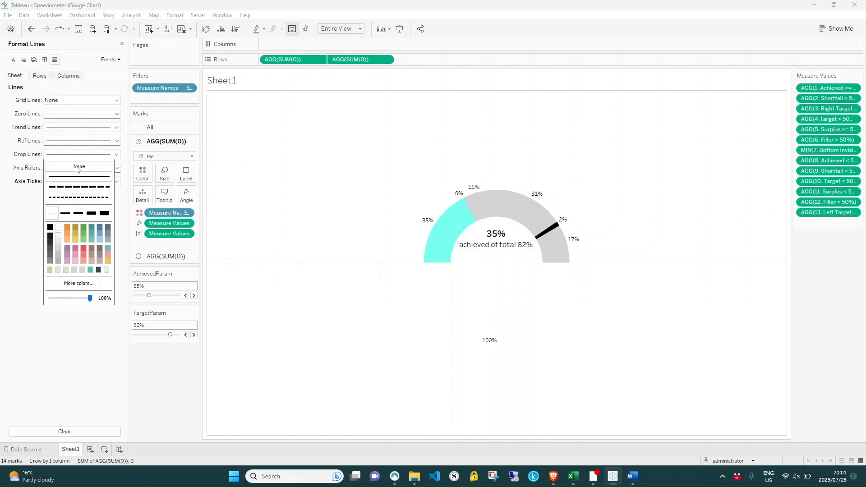
pyautogui.click(79, 113)
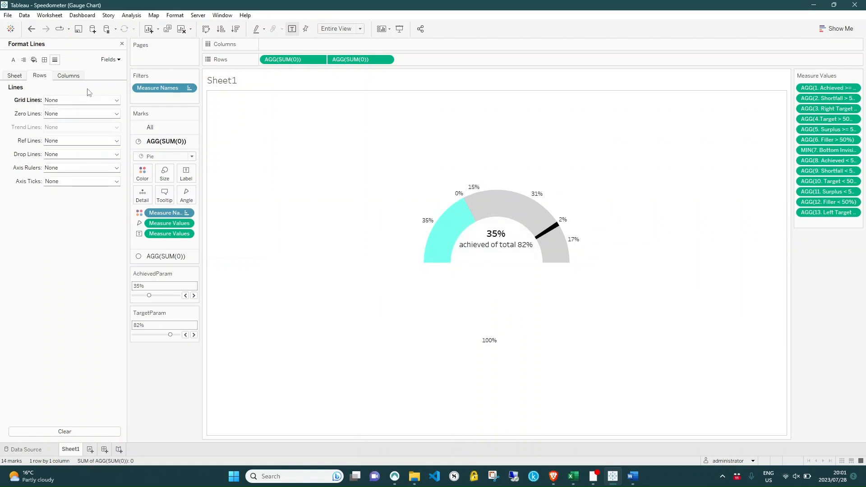
pyautogui.click(121, 43)
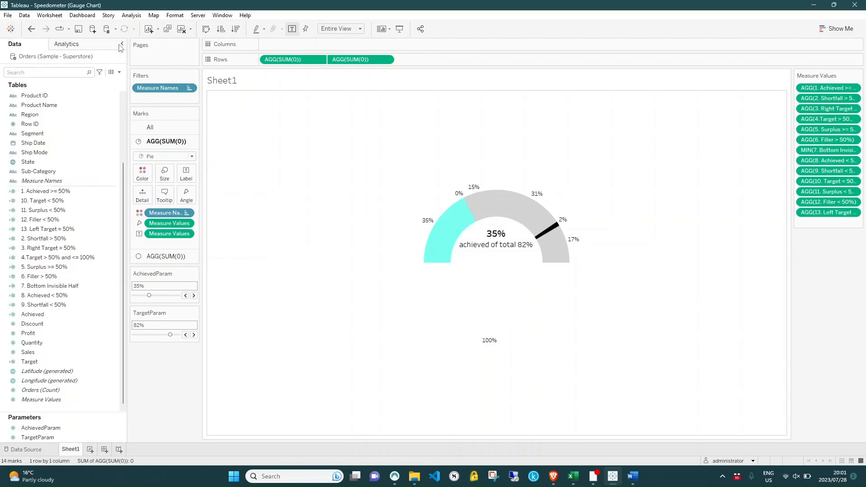